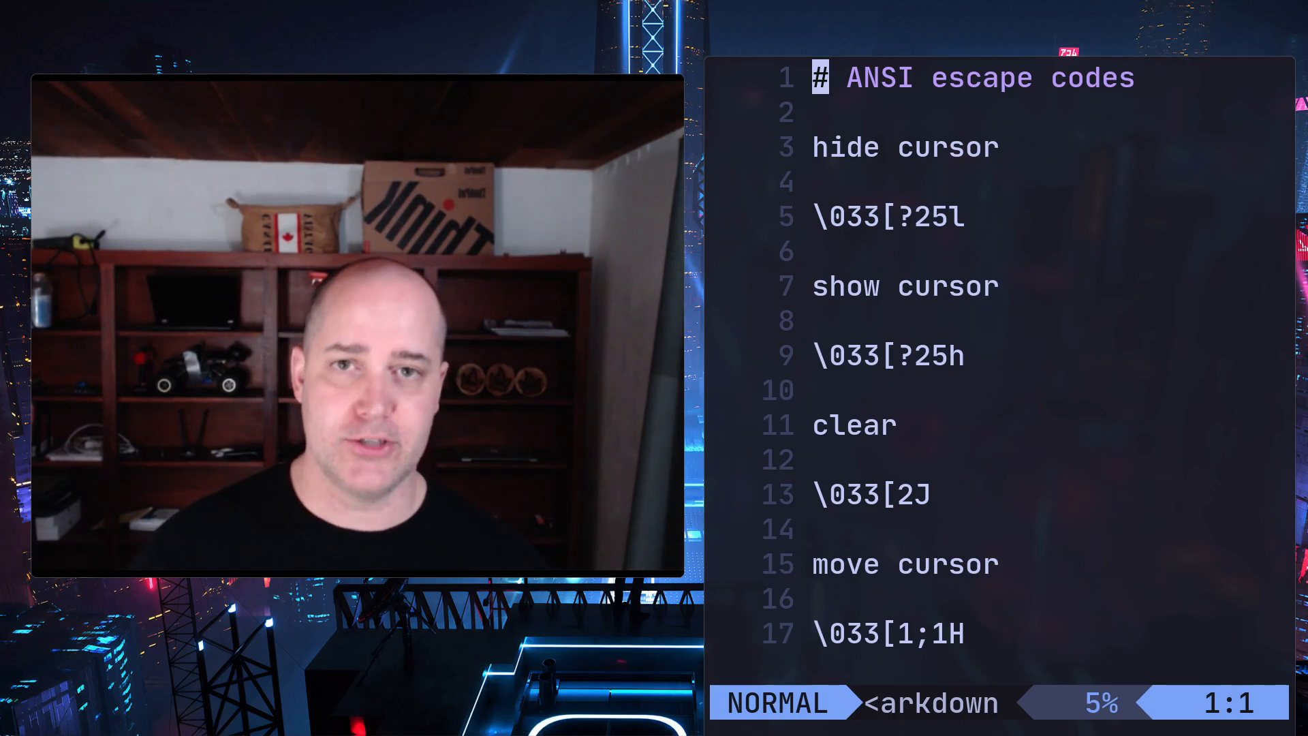
# Step: Select the hide-cursor lines in the ANSI notes with V
pyautogui.press('V')
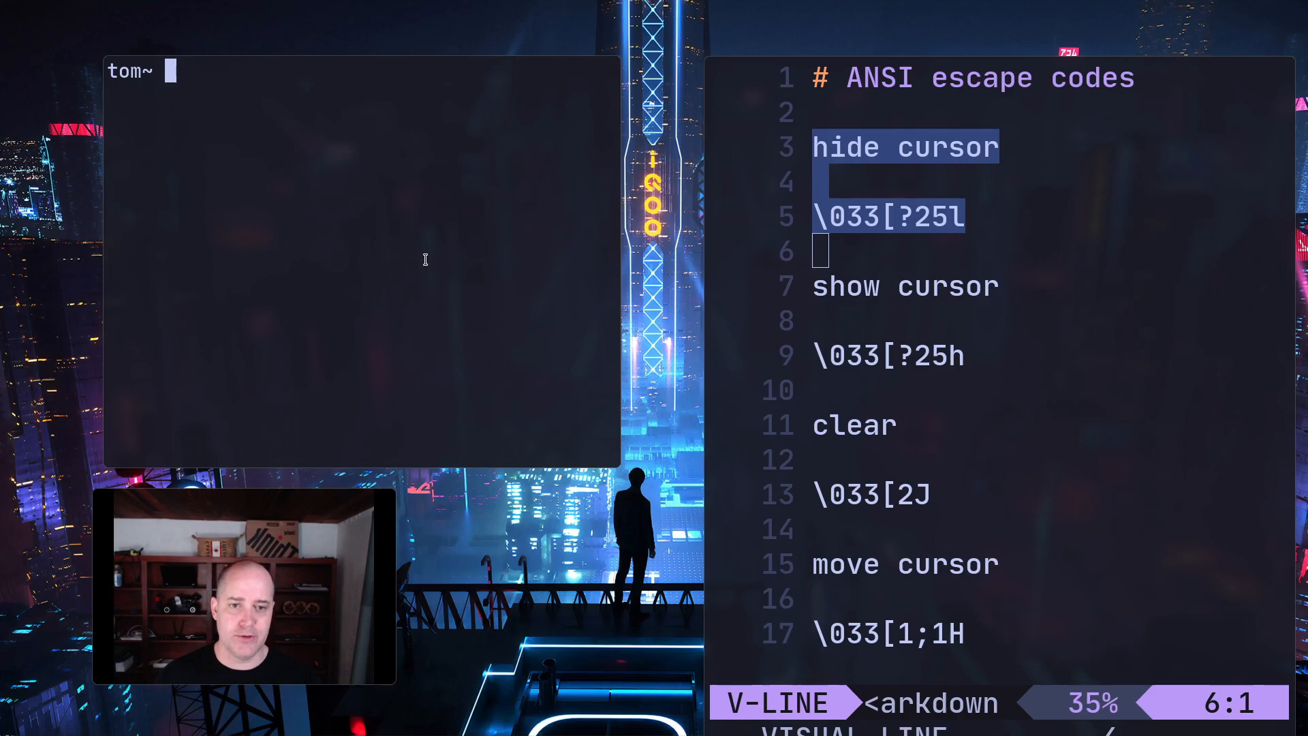
# Step: Clear stray input, test printf 'hello\n', then enter printf '\033[?25l' to hide the cursor
pyautogui.write('aer')
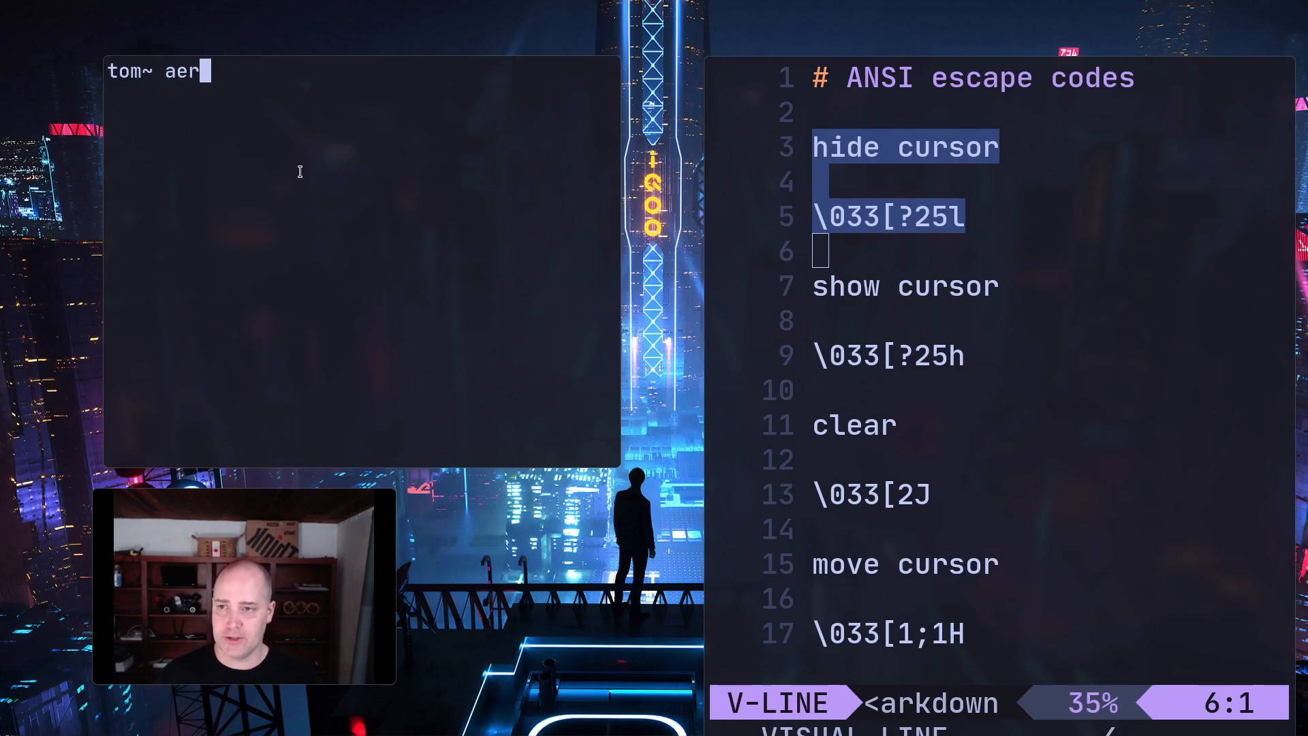
pyautogui.press('Backspace')
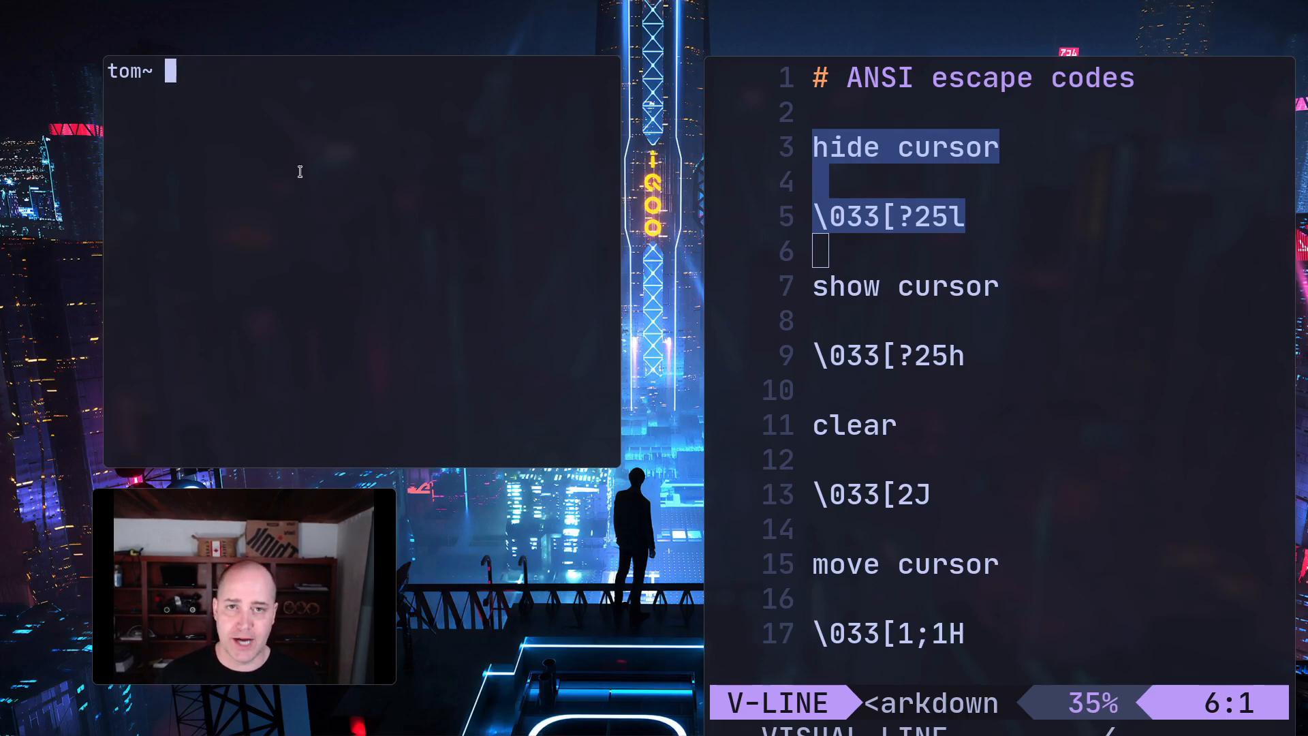
pyautogui.write("printf 'hello\\n'")
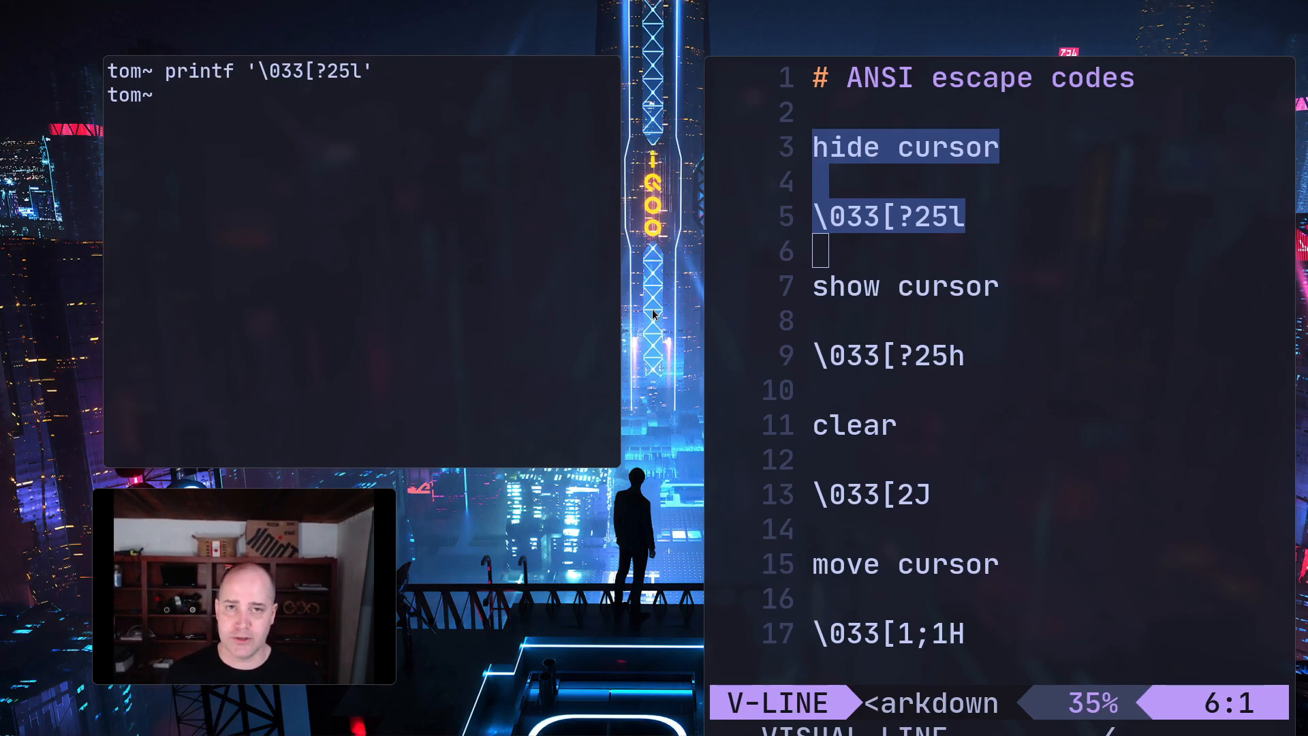
pyautogui.write('anrstiensrat')
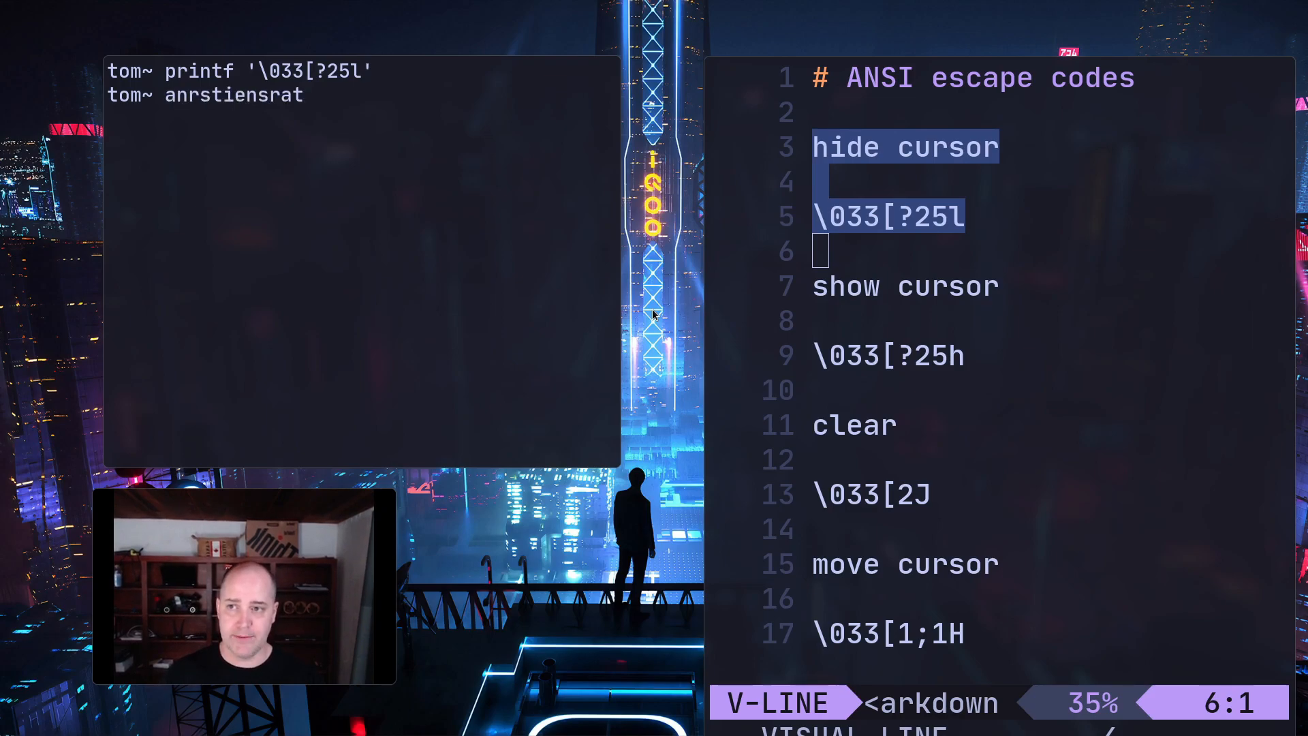
pyautogui.write("printf '\\033[?25l'")
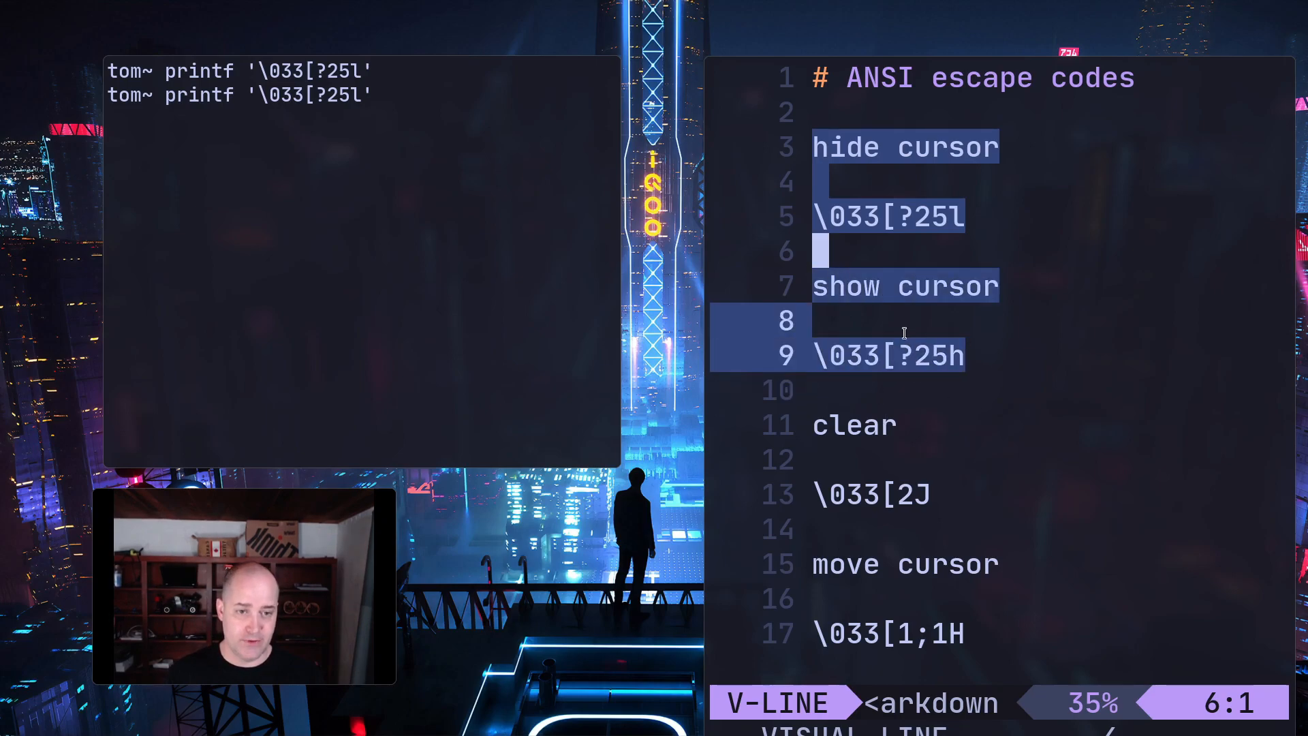
# Step: Run the \033[?25h, \033[2J and \033[1;1H codes and echo output from the top-left
pyautogui.press('Backspace')
pyautogui.write("printf '\\033[2J'")
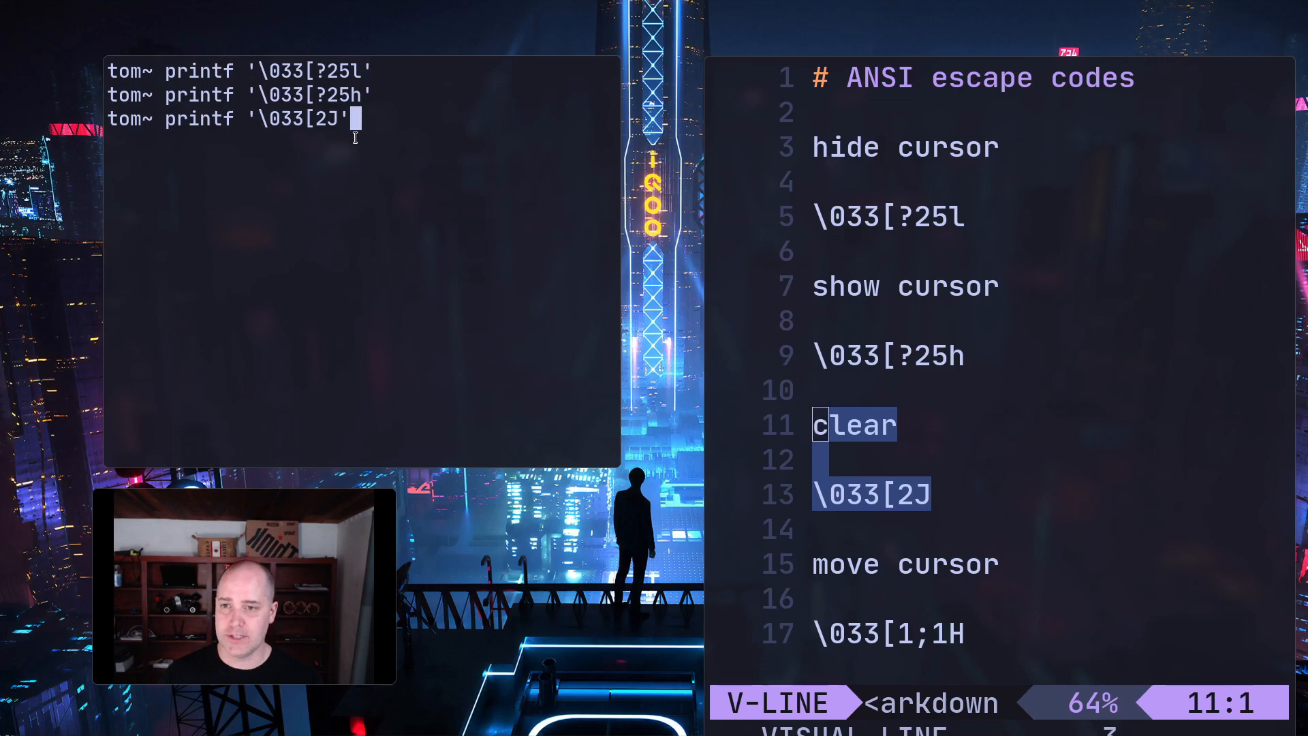
pyautogui.press('enter')
pyautogui.write("printf '\\033[1;1H'")
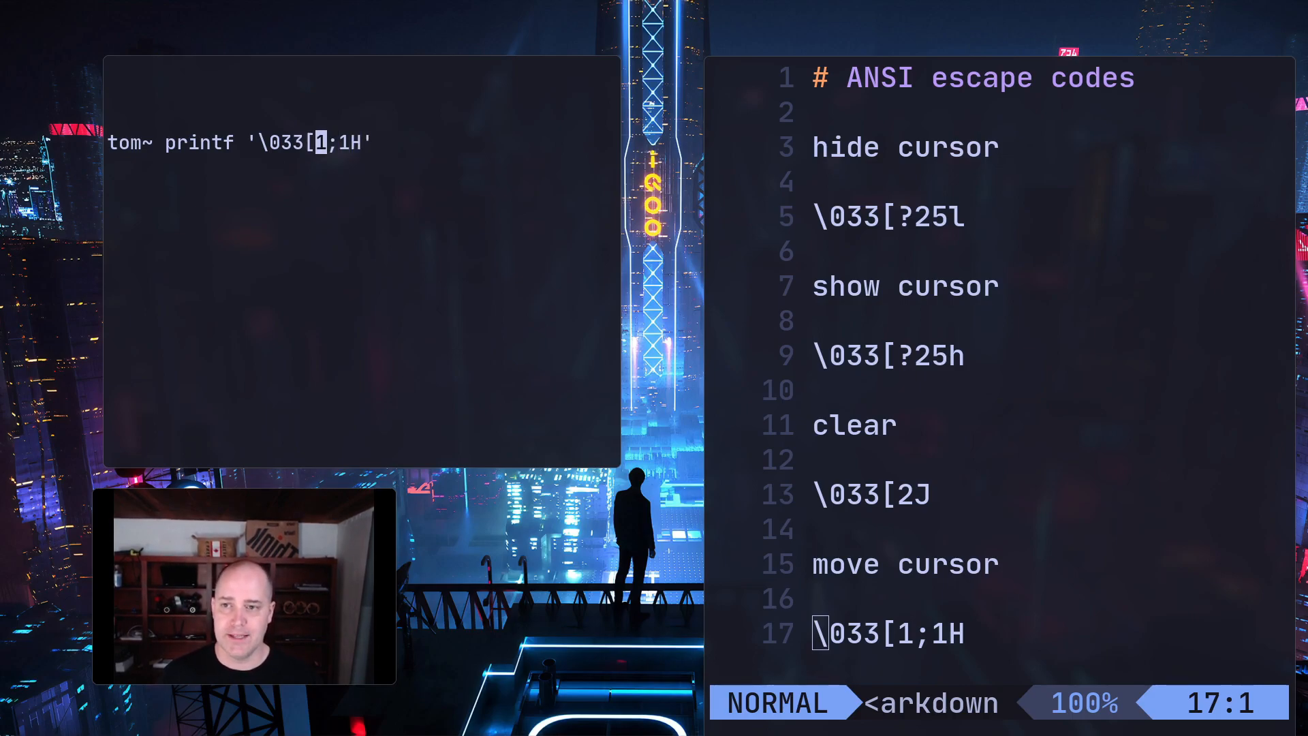
pyautogui.press('Right')
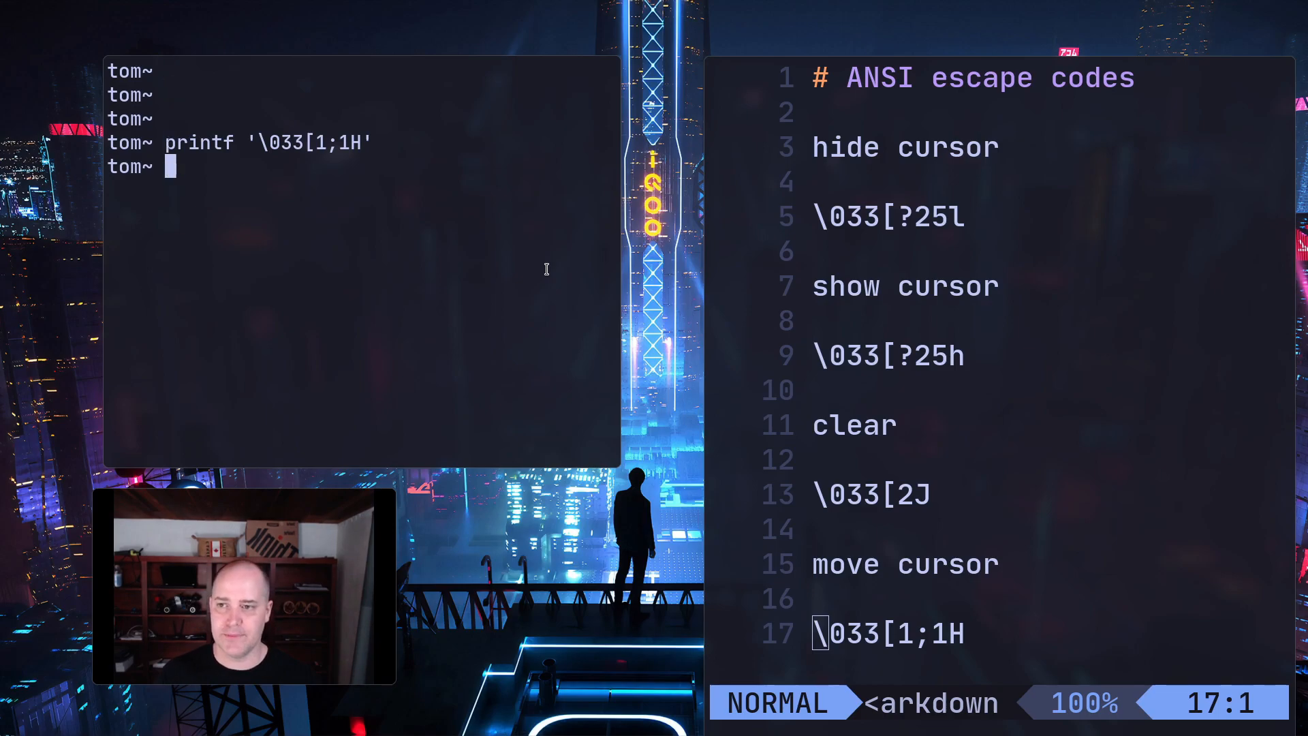
pyautogui.write('PS!')
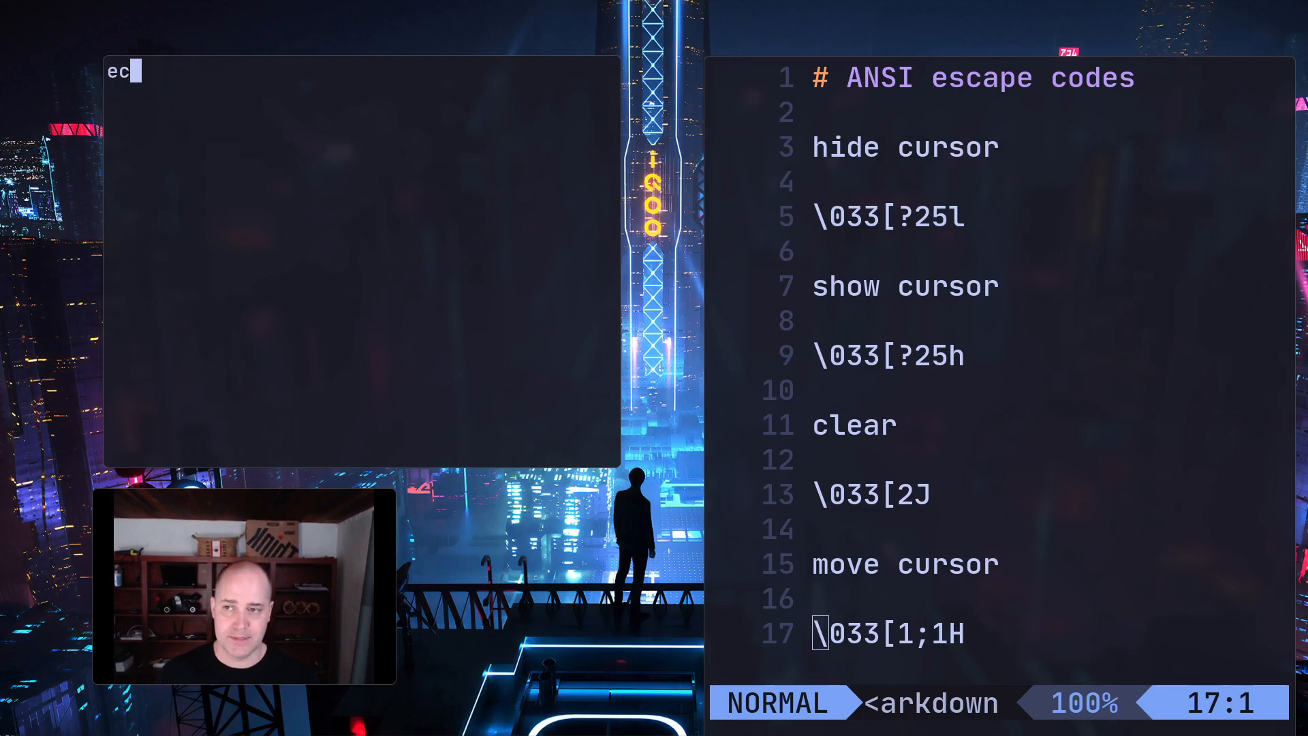
pyautogui.write('echo')
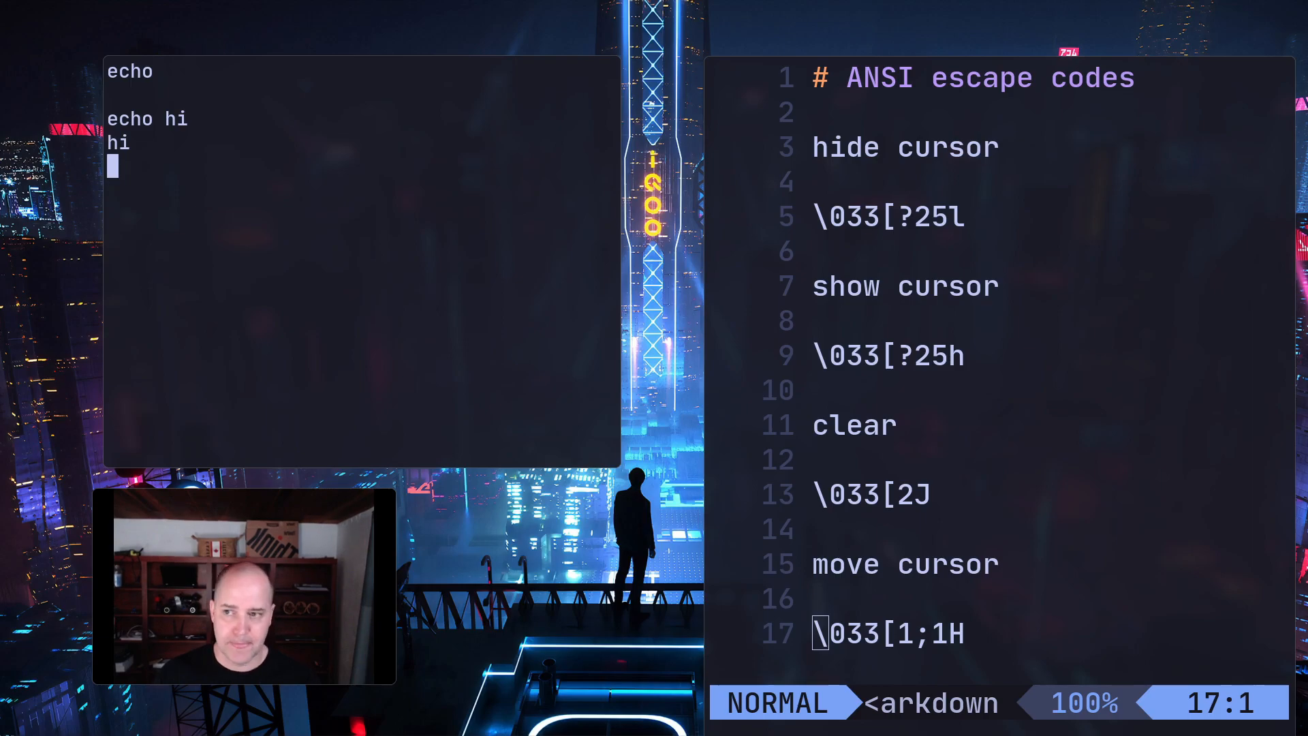
pyautogui.write("printf '\\033[1;1H'")
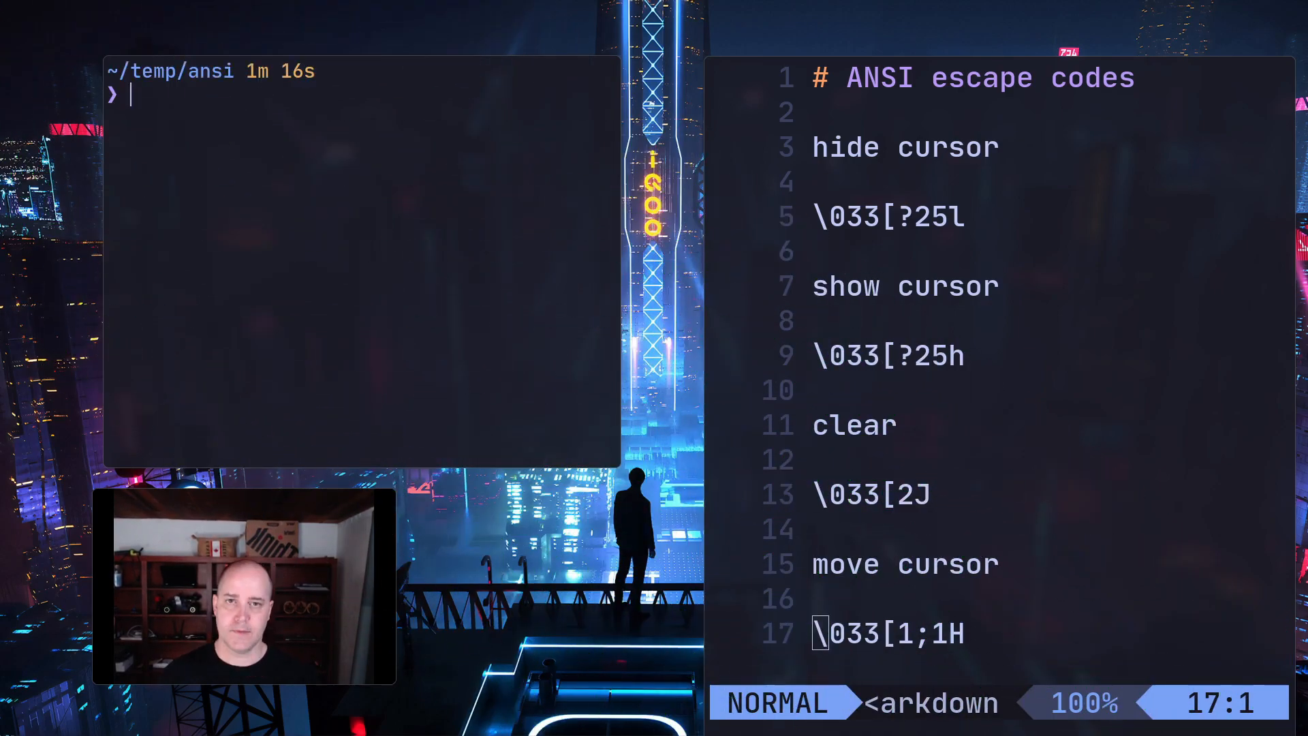
# Step: Run bash ansi.sh to draw the hash-mark box, then toggle the file tree beside the script
pyautogui.write('bash ansi.sh')
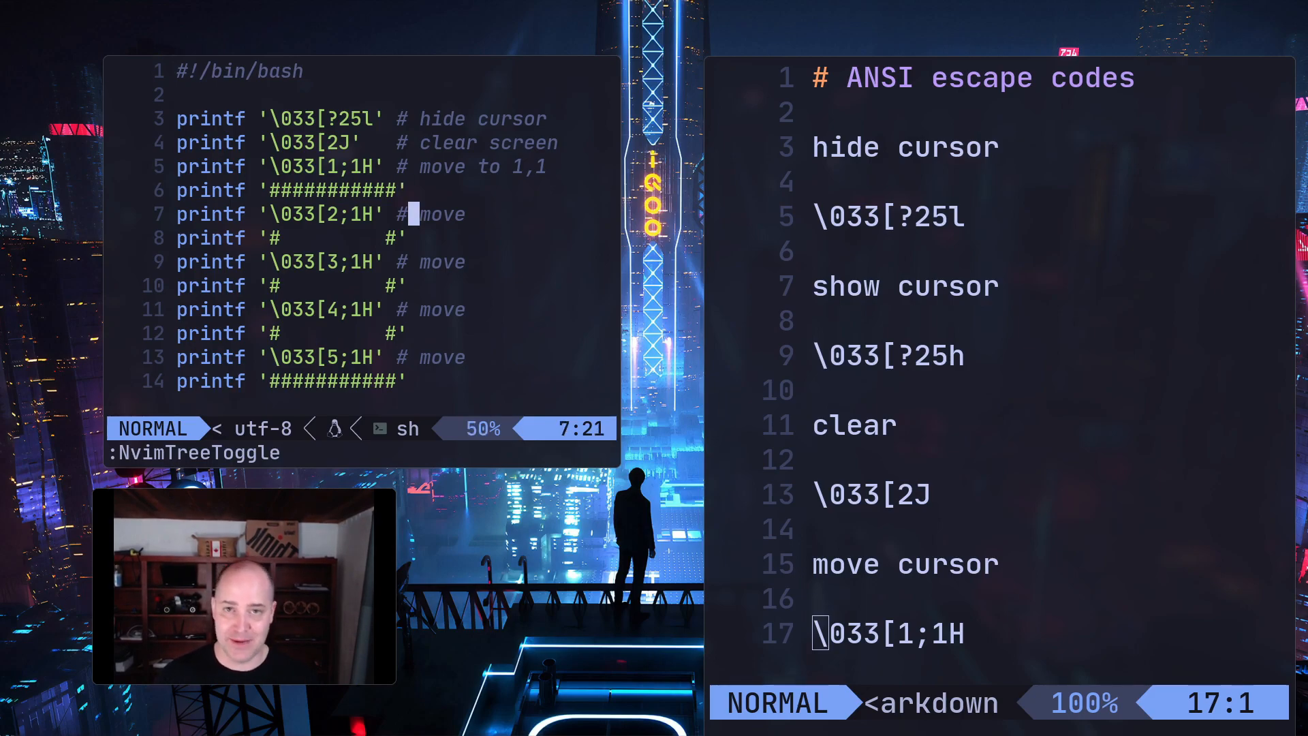
pyautogui.press('j')
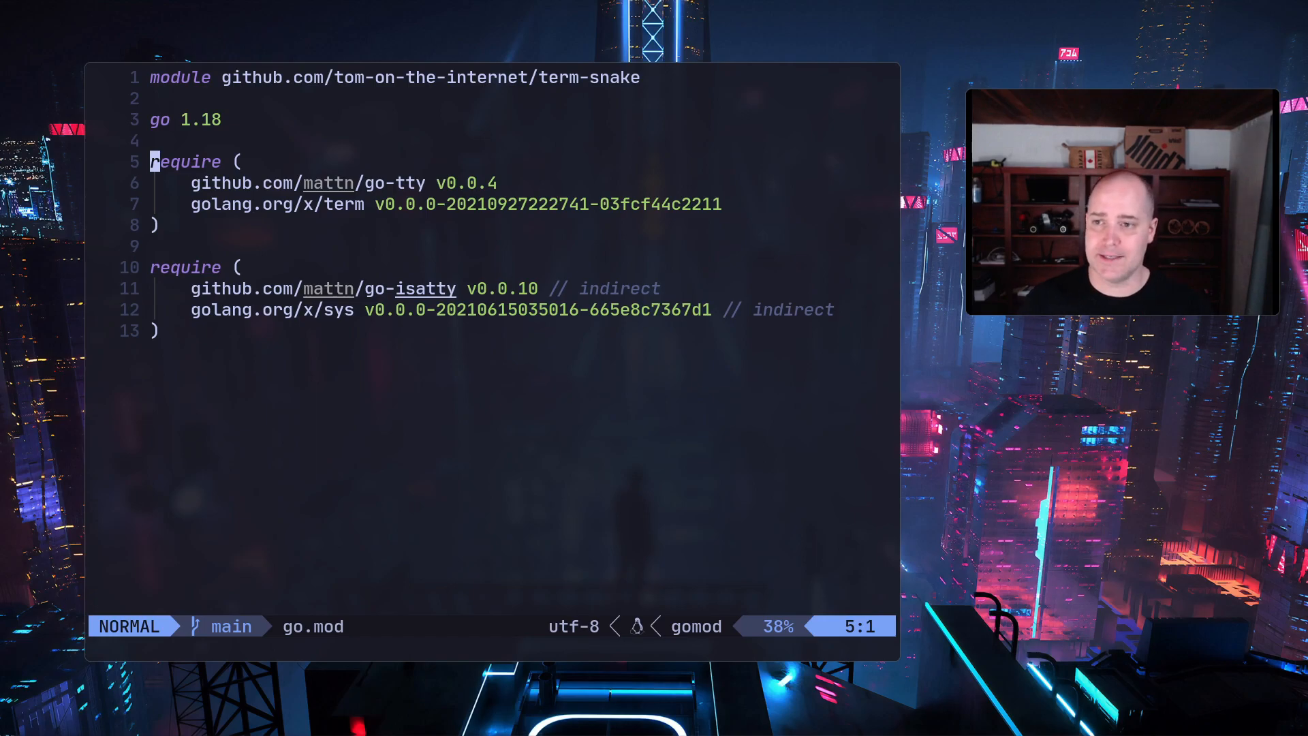
# Step: Step through go.mod's require lines for go-tty and golang.org/x/term
pyautogui.press('j')
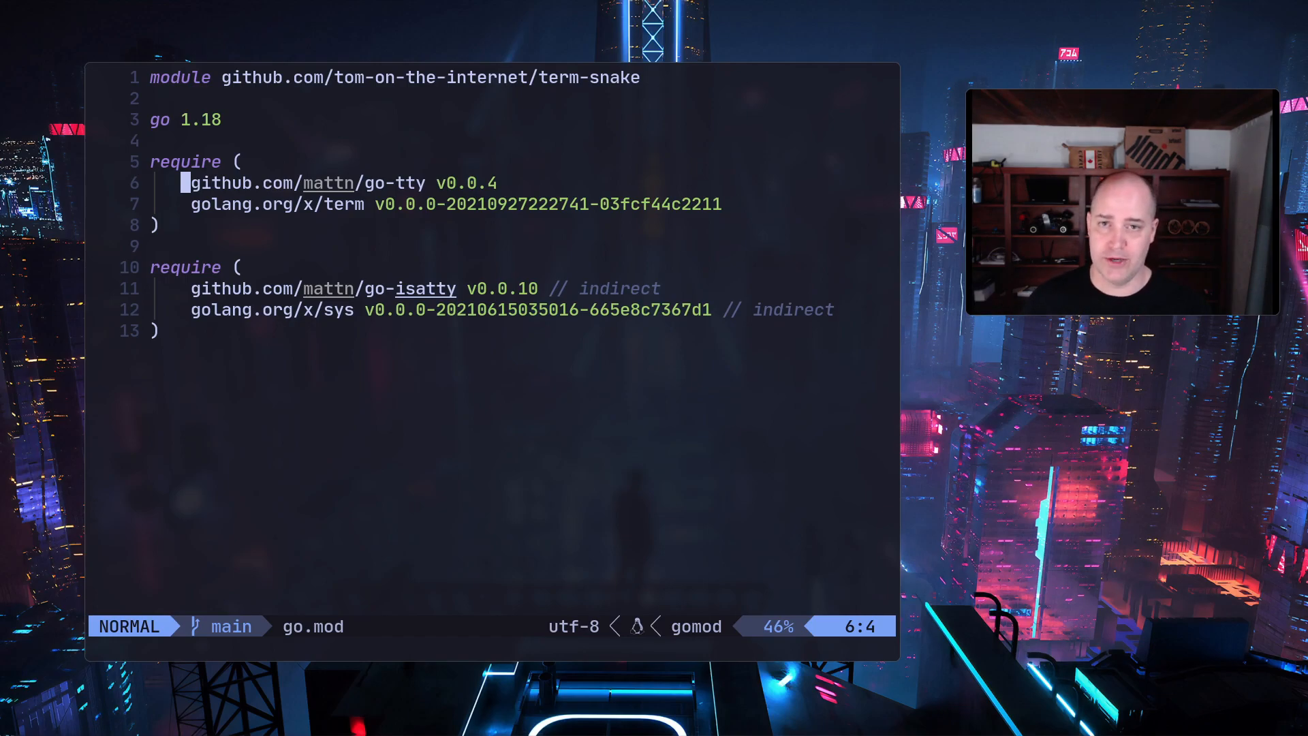
pyautogui.press('j')
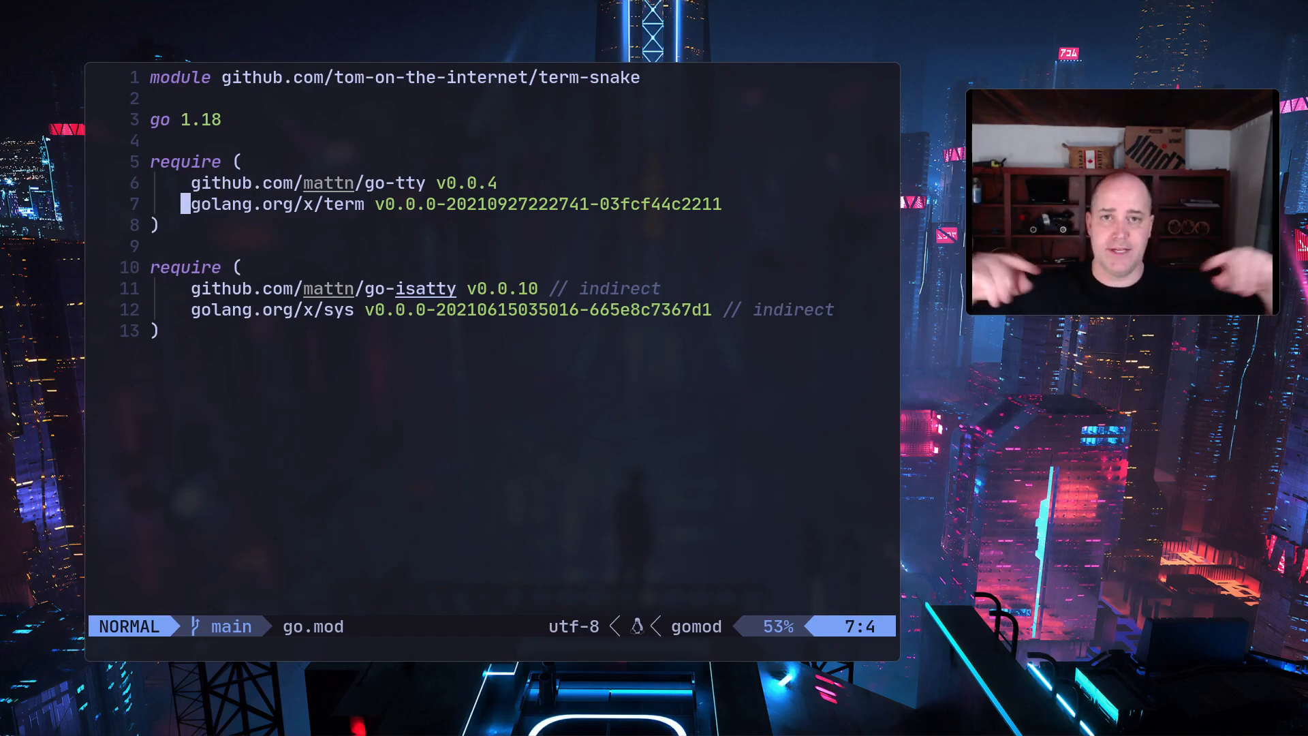
pyautogui.press('j')
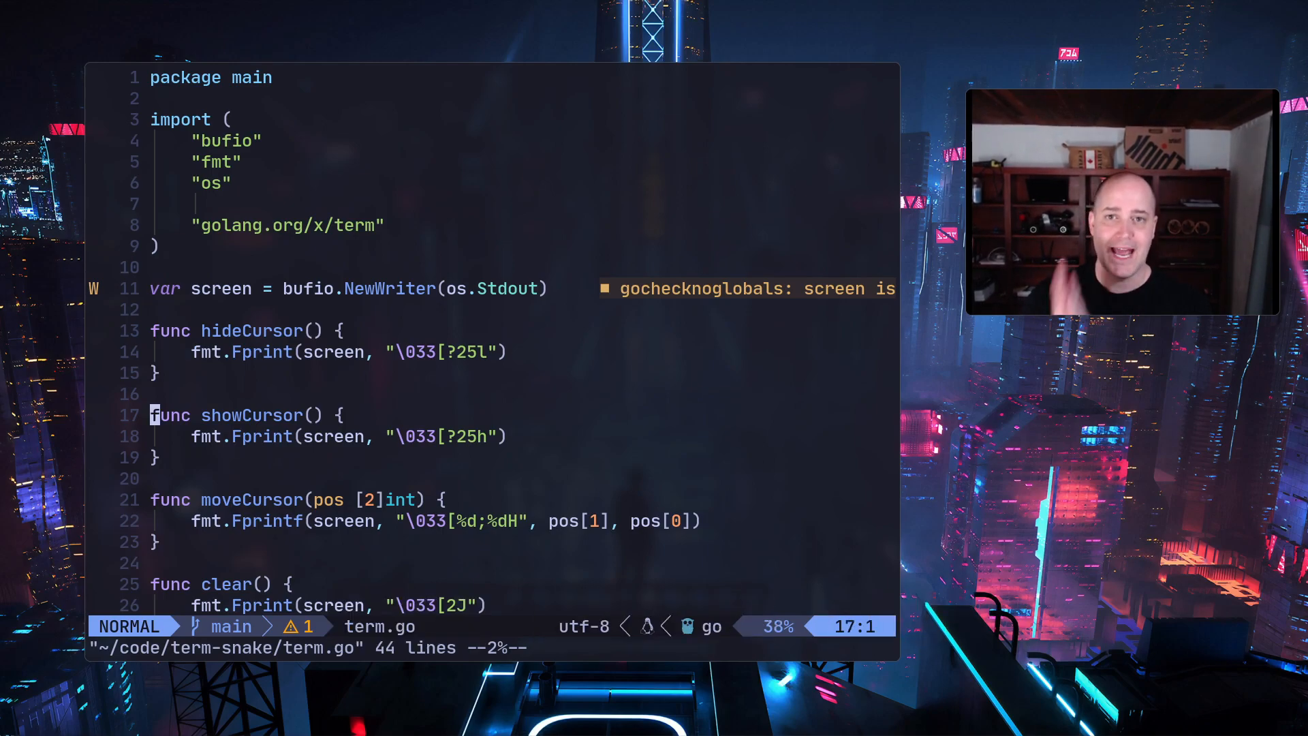
# Step: Scroll through term.go's hide-cursor, show-cursor, move-cursor and clear helpers
pyautogui.scroll(-3)
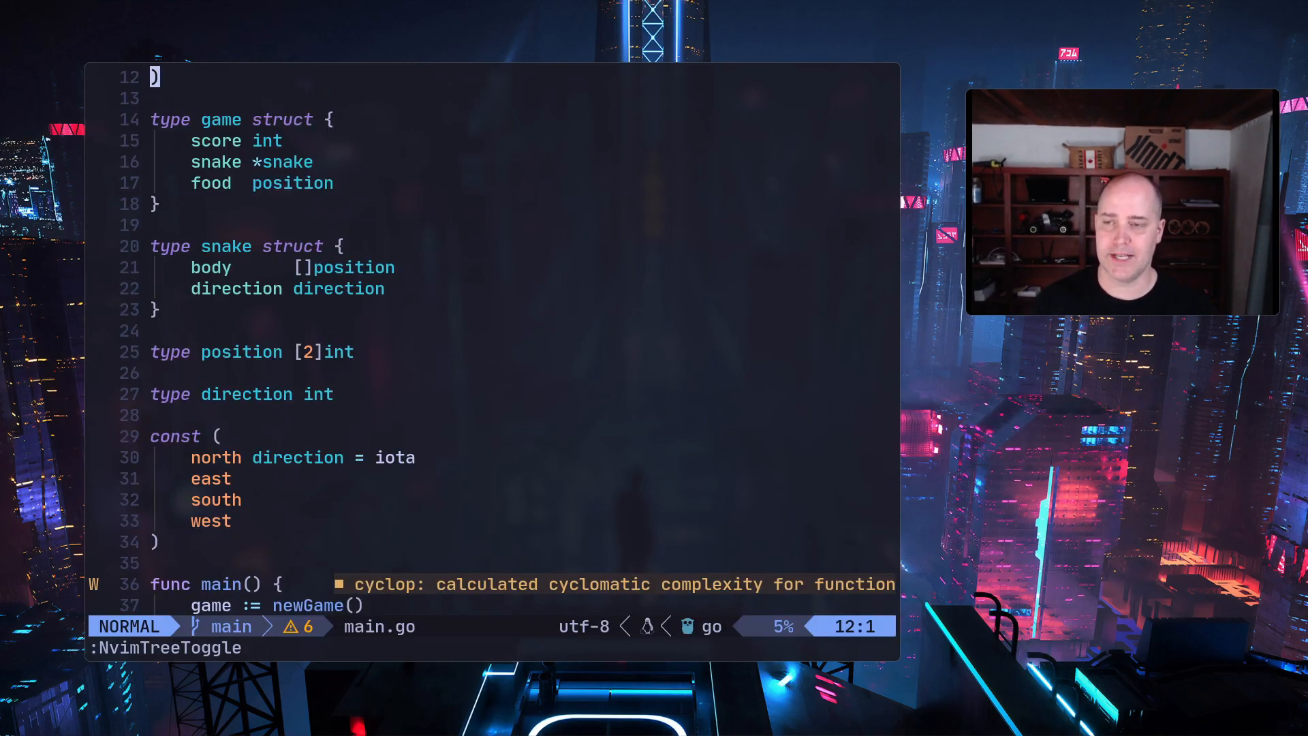
# Step: Move through main.go to the direction type and the snake's body field
pyautogui.press('G')
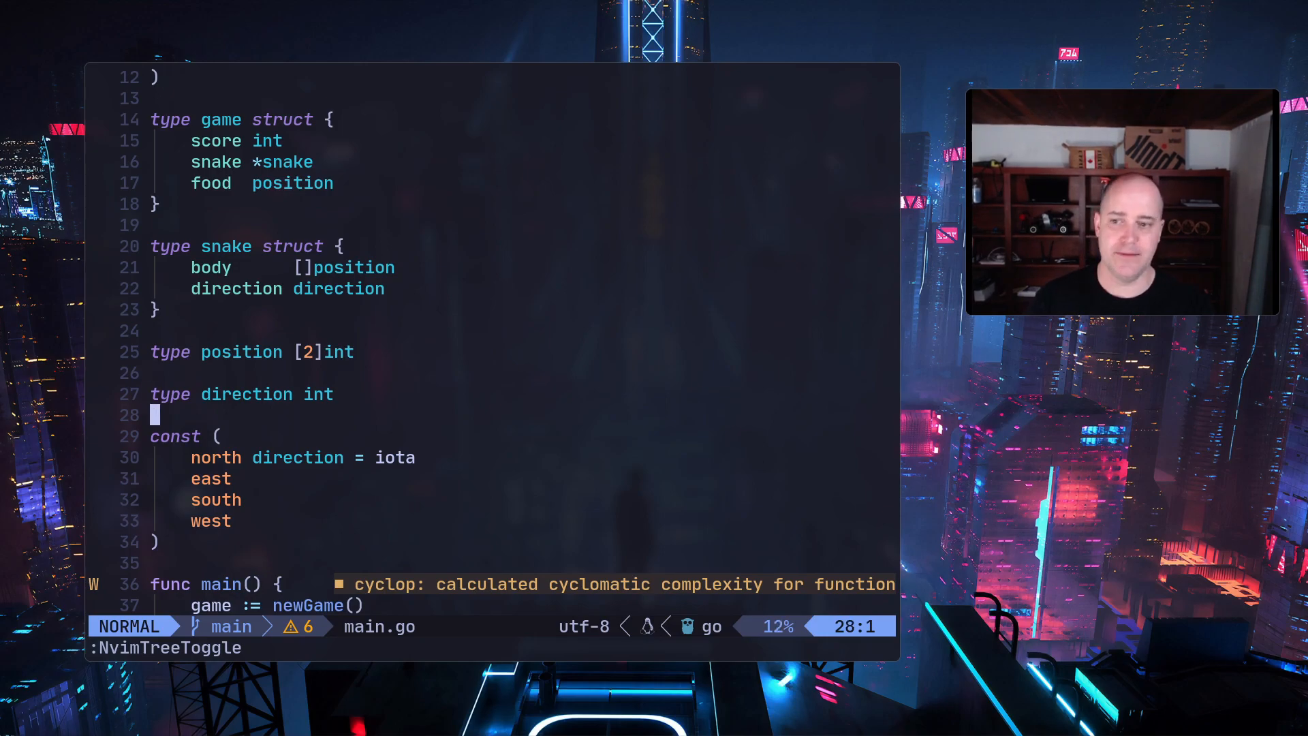
pyautogui.press('k')
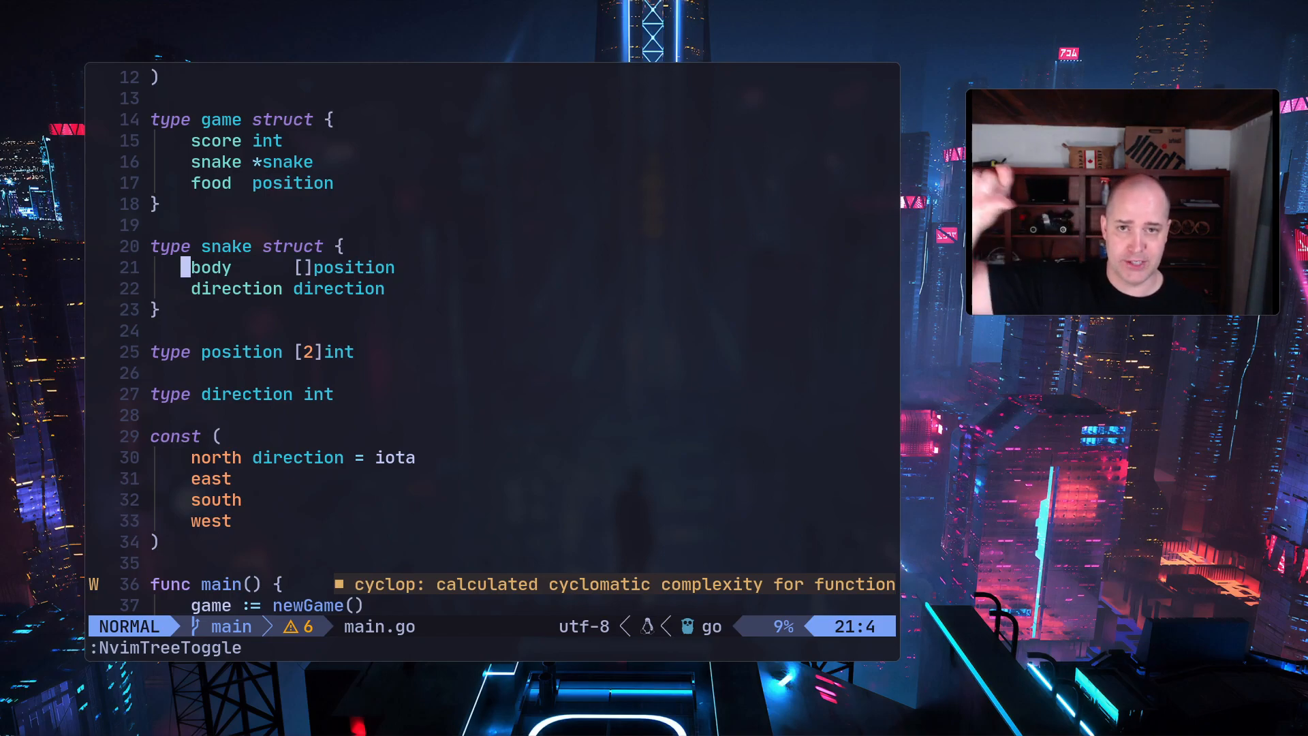
pyautogui.press('j')
pyautogui.write('go run .')
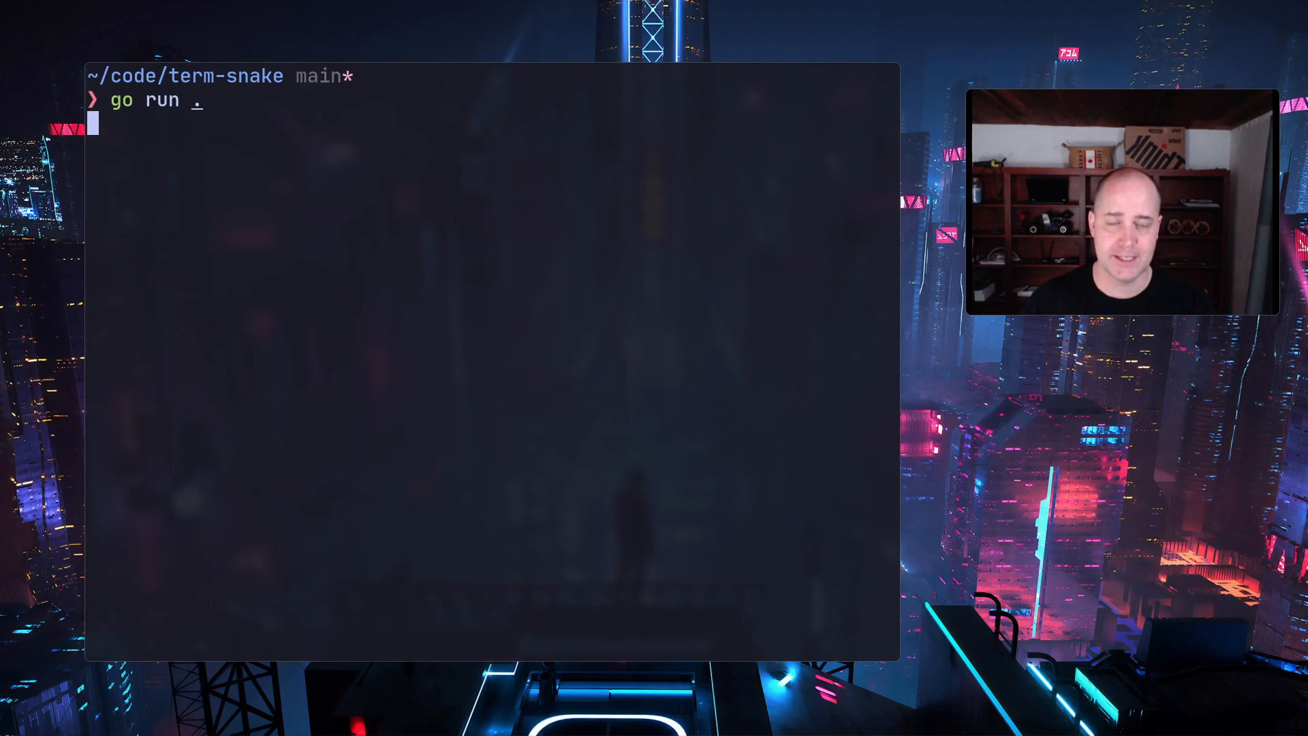
# Step: Press a letter, then arrow keys, to see their [A–[D codes echoed
pyautogui.press('a')
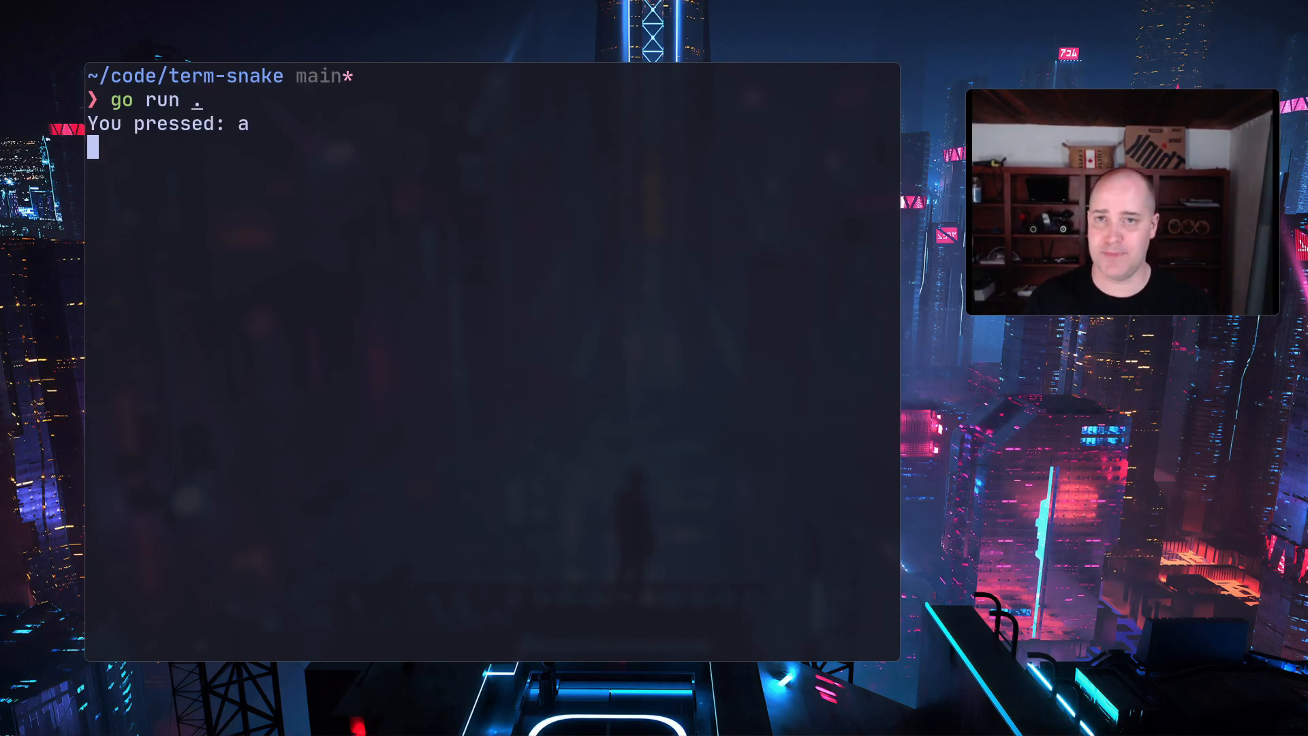
pyautogui.press('b')
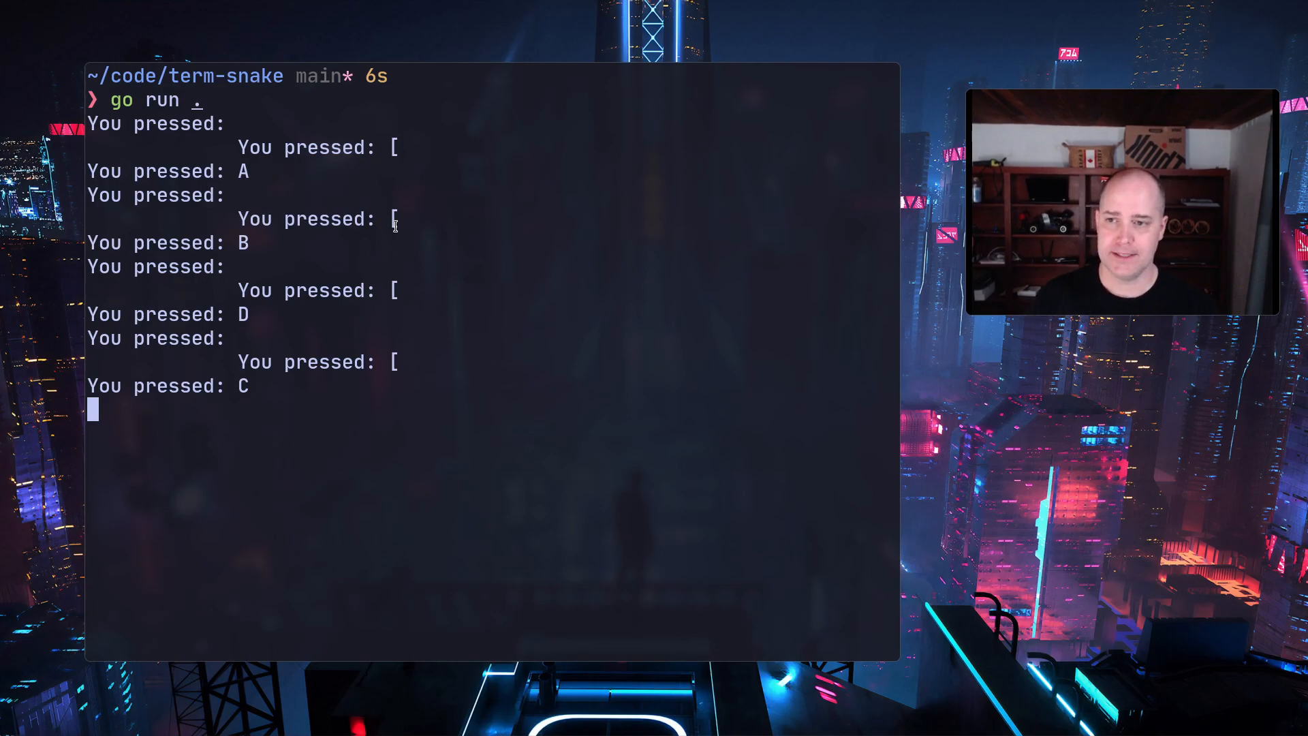
pyautogui.moveTo(416, 374)
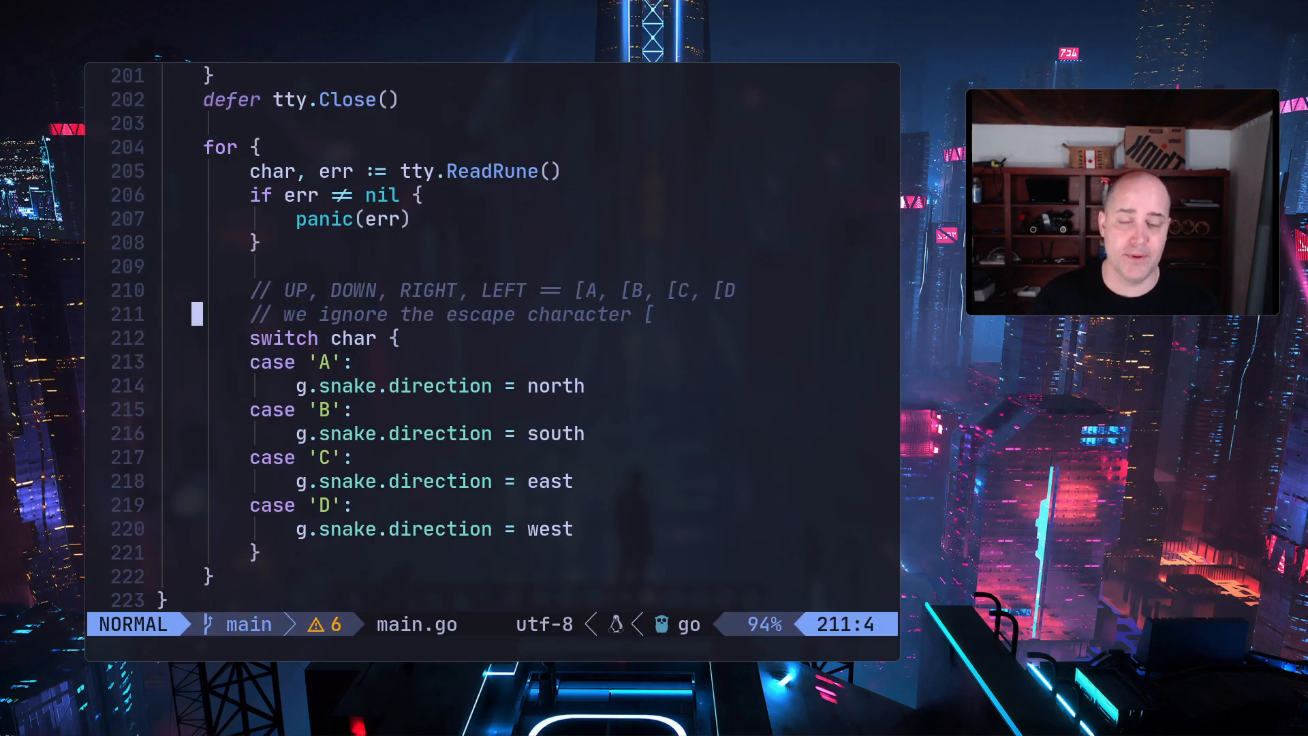
# Step: Move down to the ReadRune switch mapping A, B, C, D to directions
pyautogui.press('j')
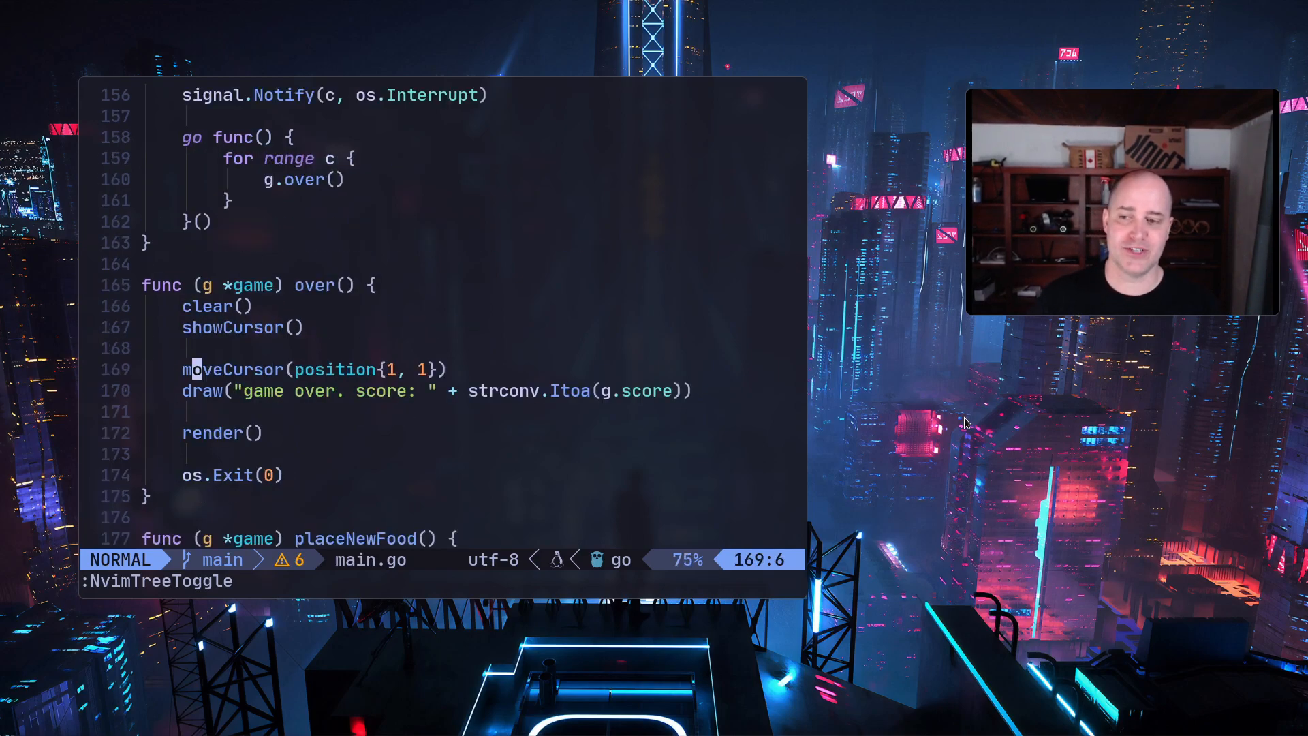
pyautogui.press('j')
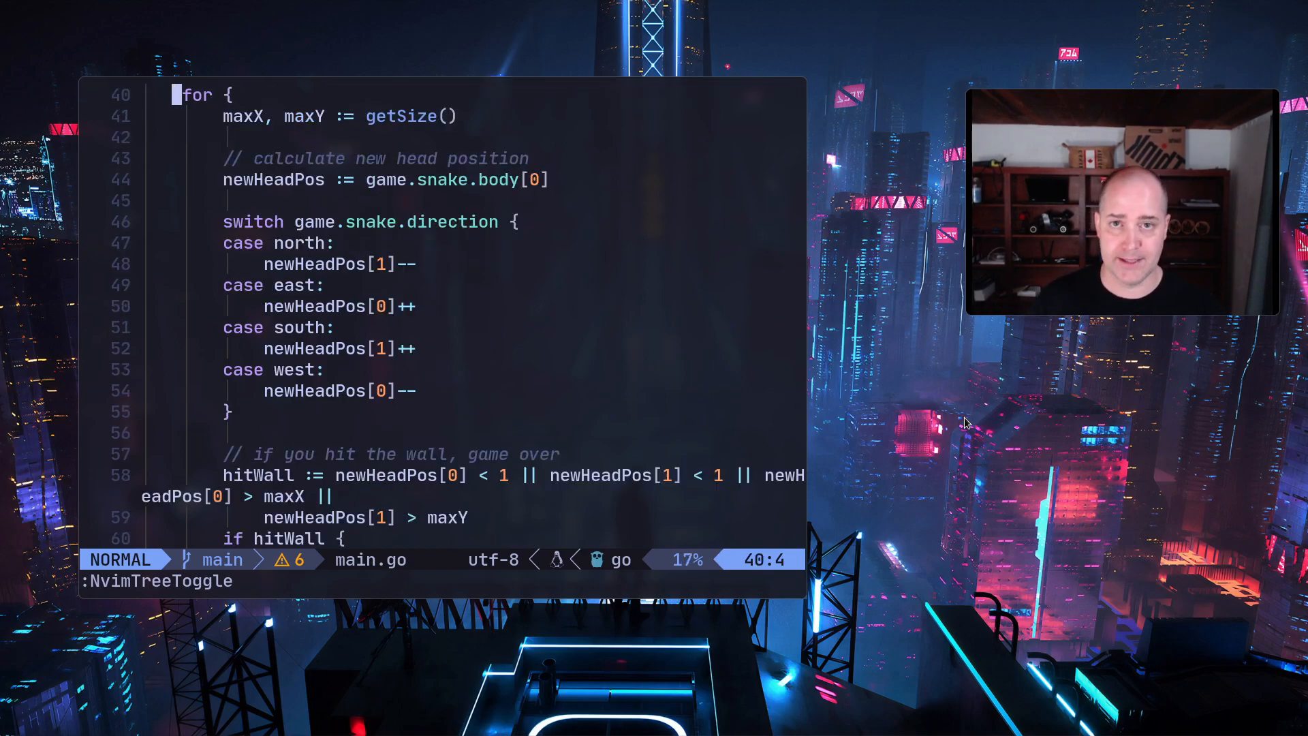
pyautogui.scroll(-3)
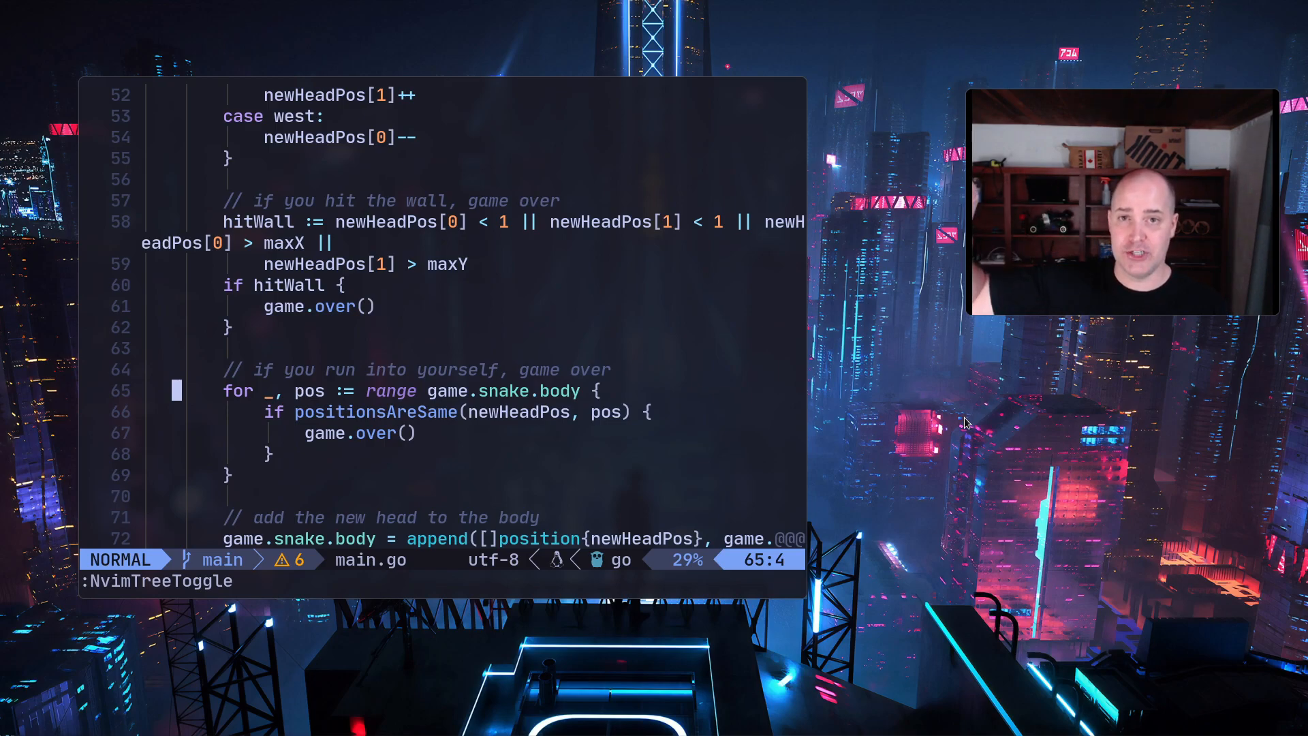
pyautogui.scroll(-3)
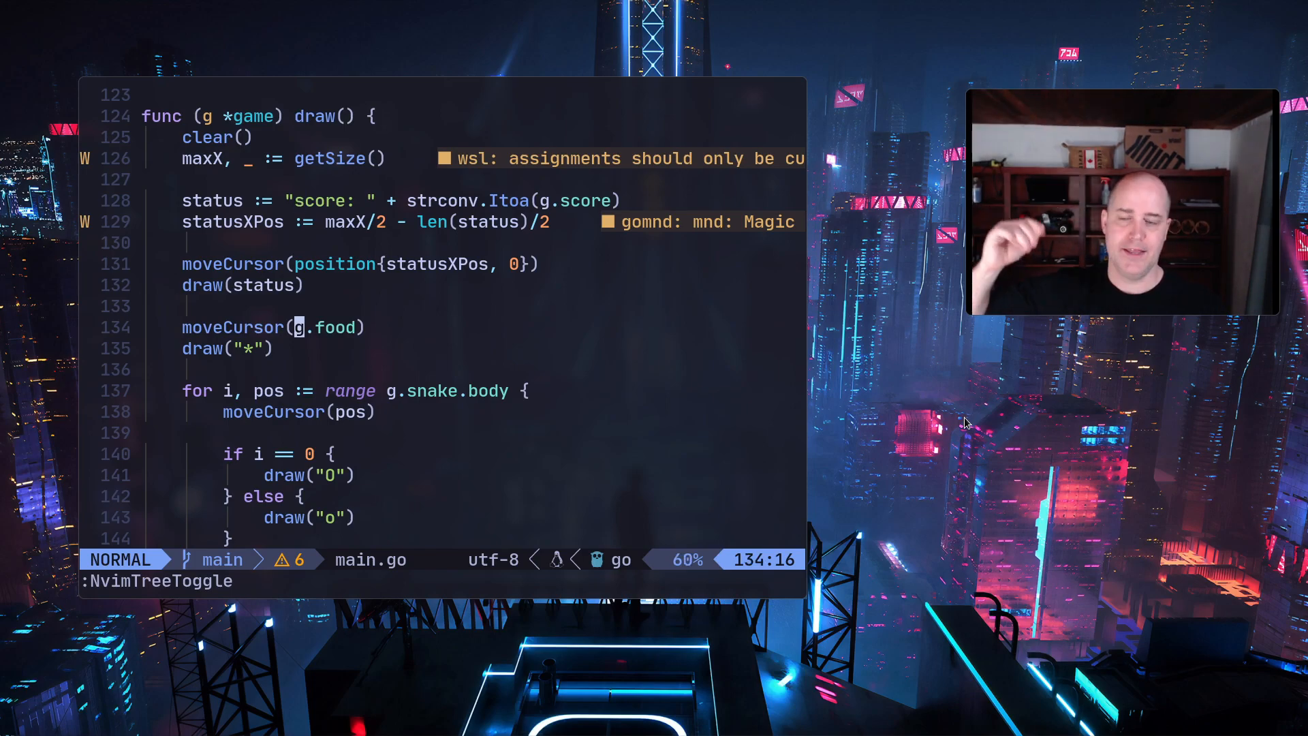
pyautogui.scroll(-3)
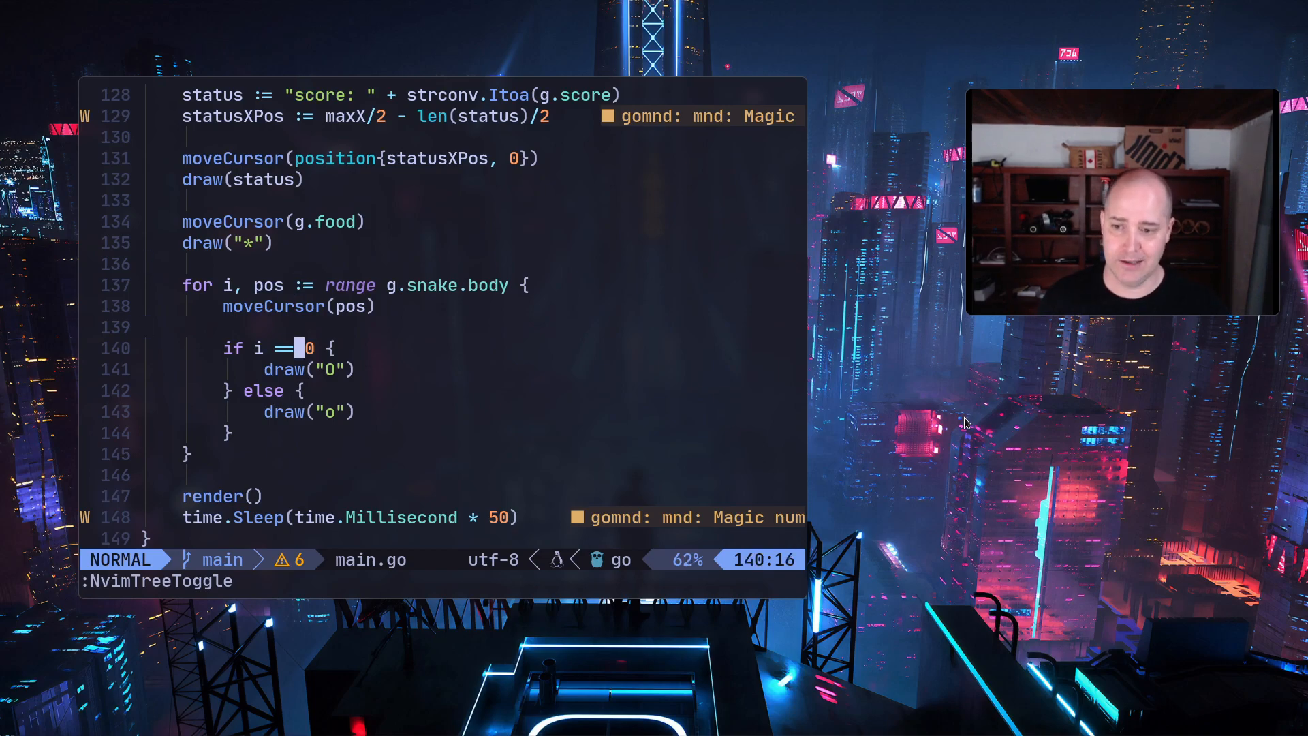
pyautogui.scroll(-3)
pyautogui.write('e')
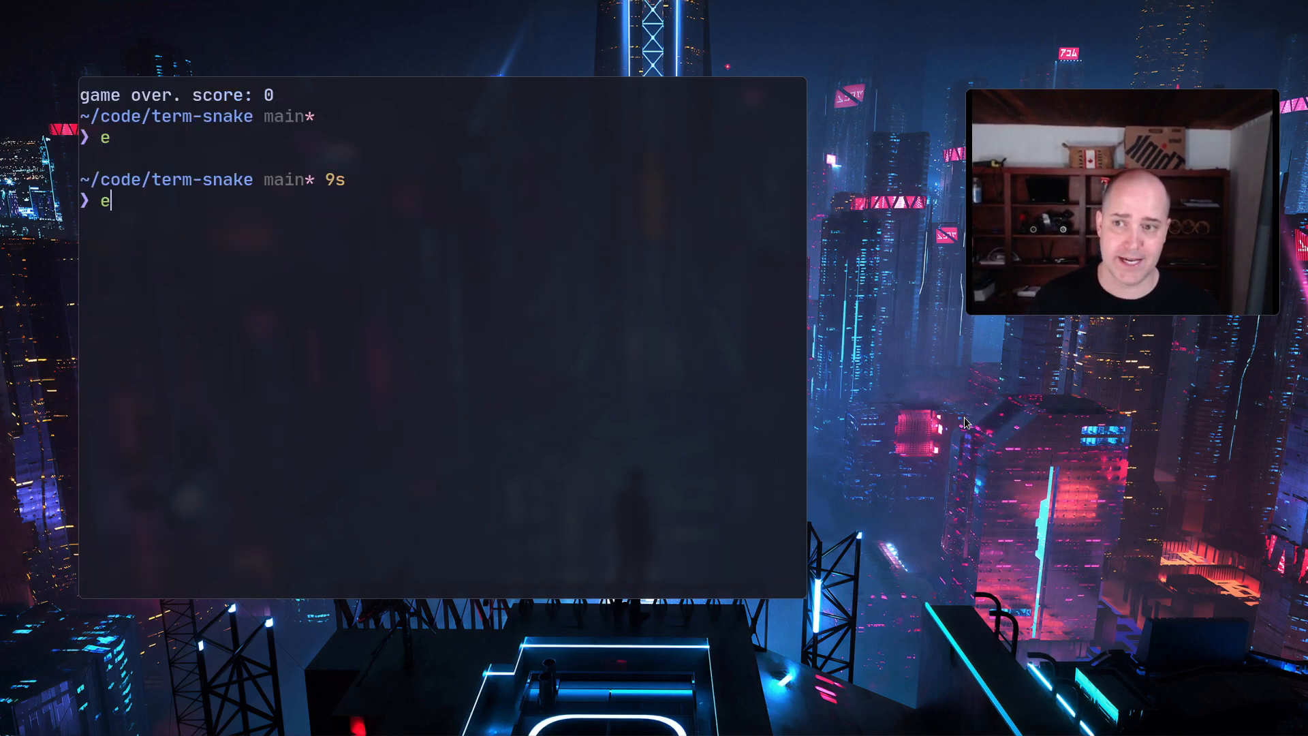
# Step: Enter go run . at the term-snake bash prompt
pyautogui.write('go run .')
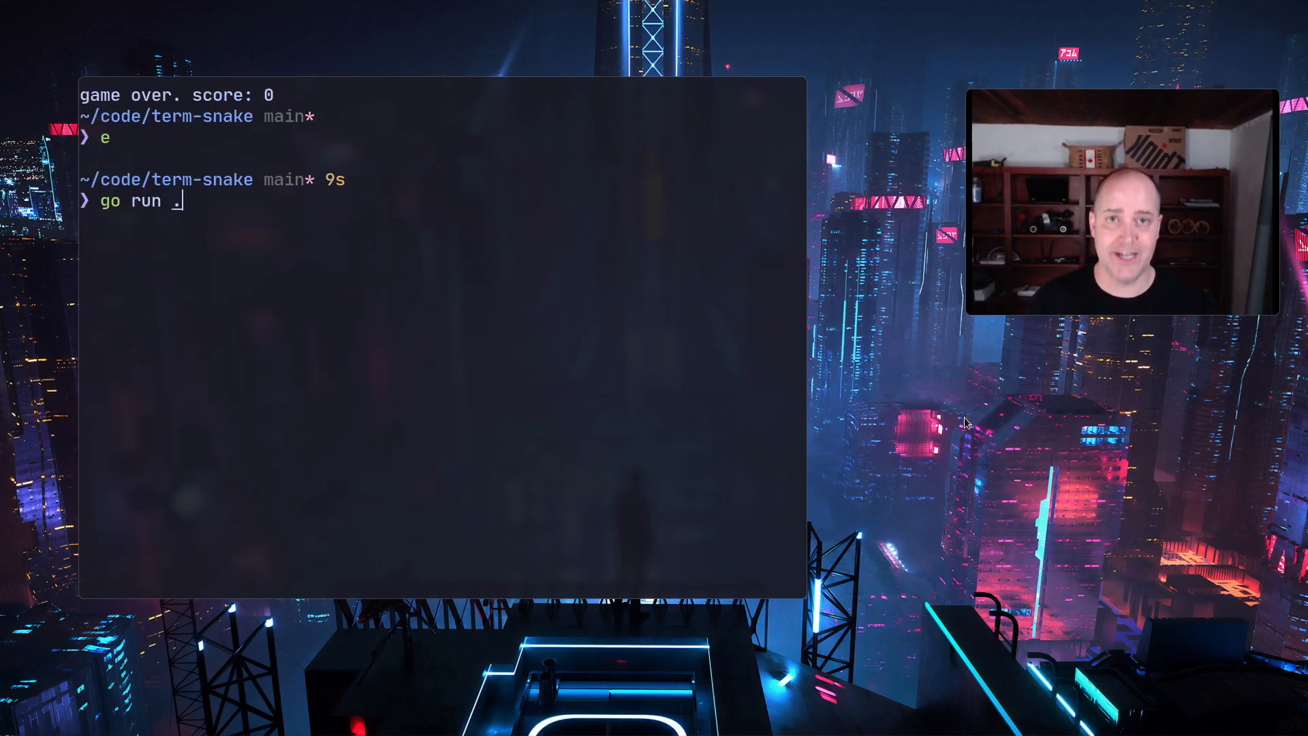